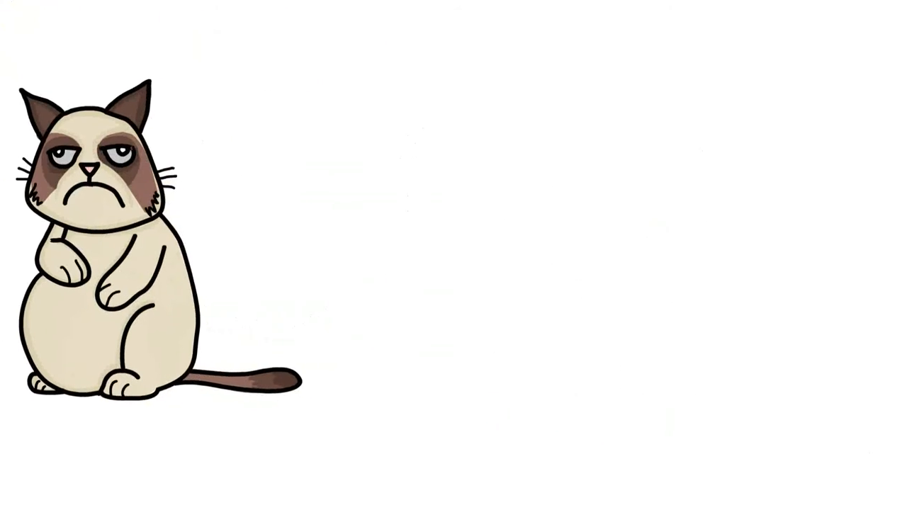
text(Strength training exer)
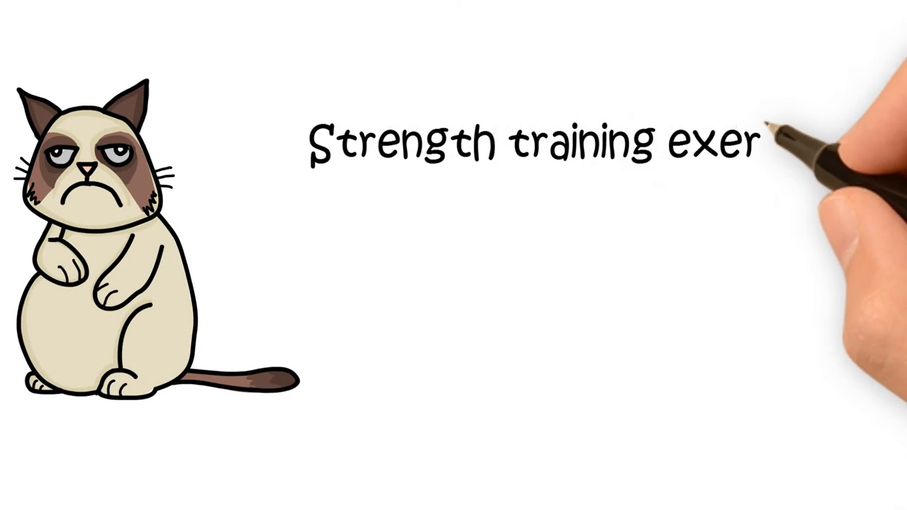